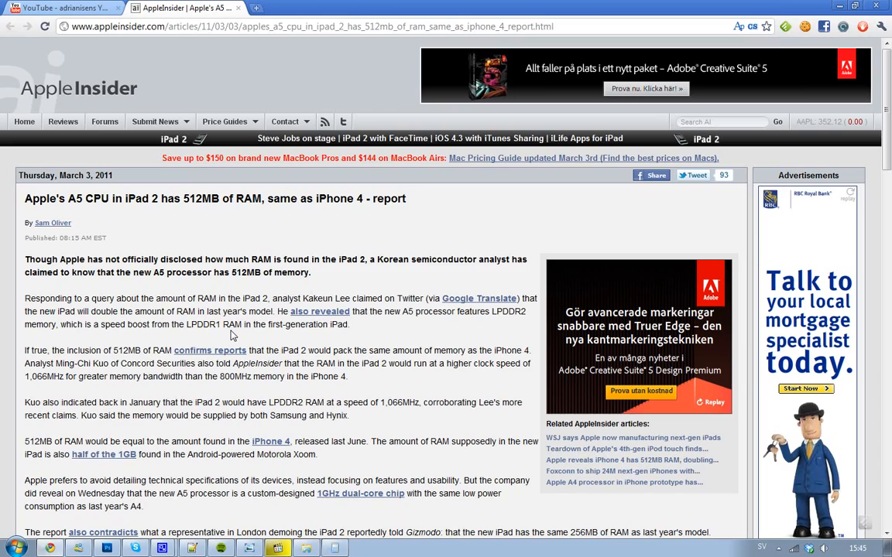
mouse_move(231, 332)
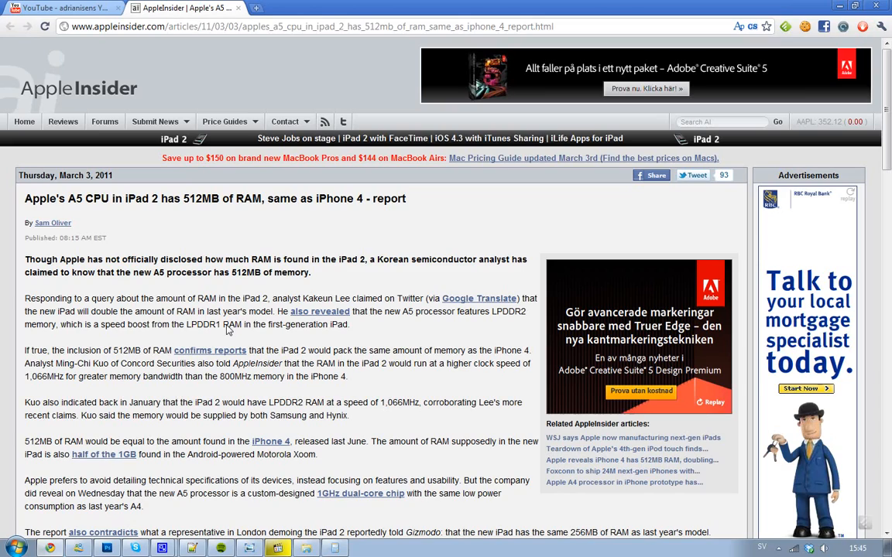